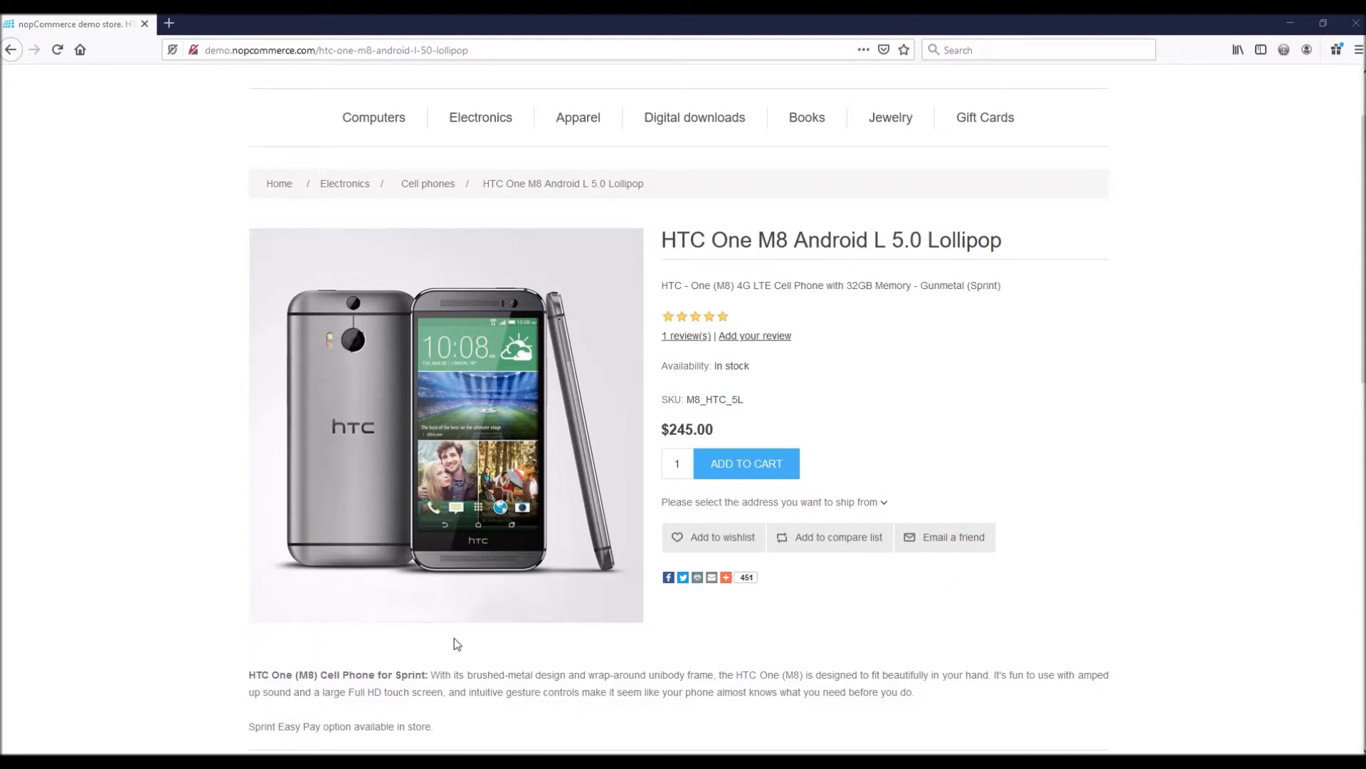
mouse_move(216, 503)
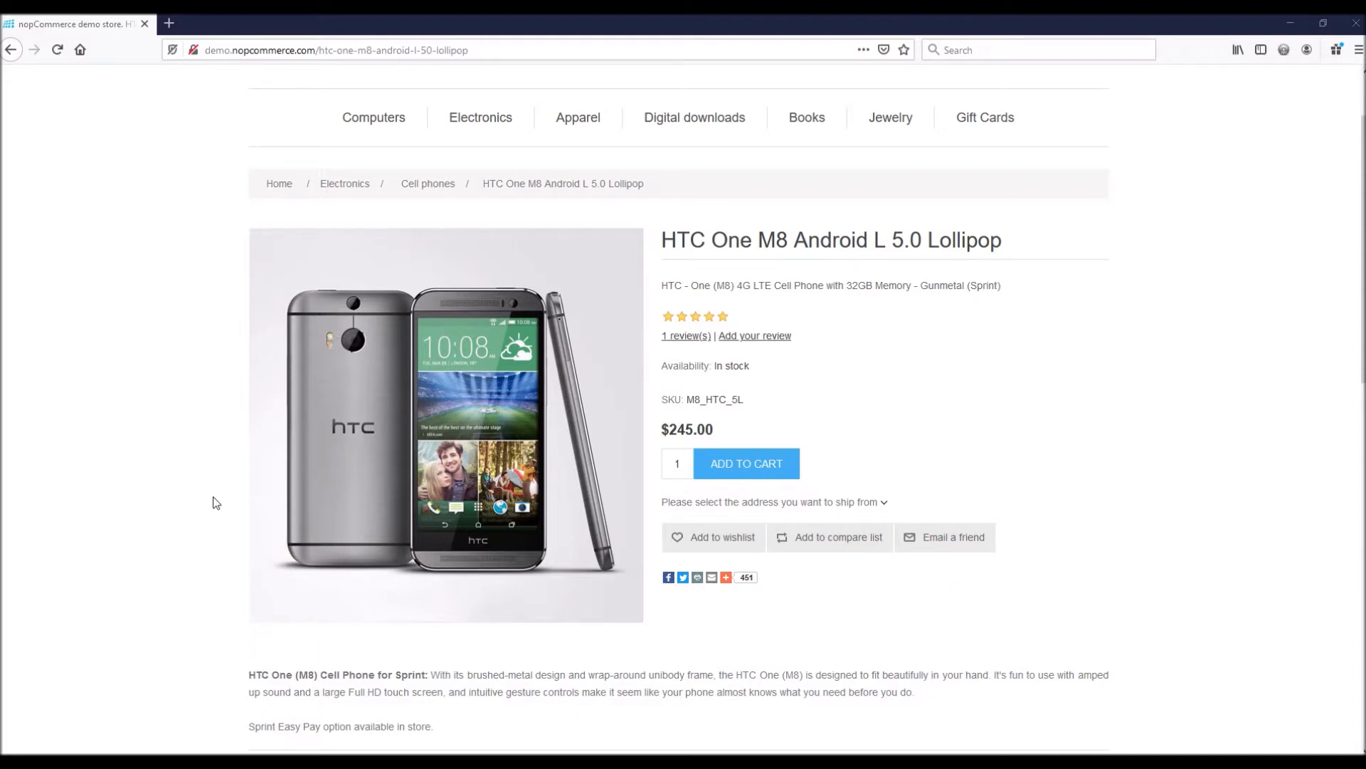
mouse_move(196, 258)
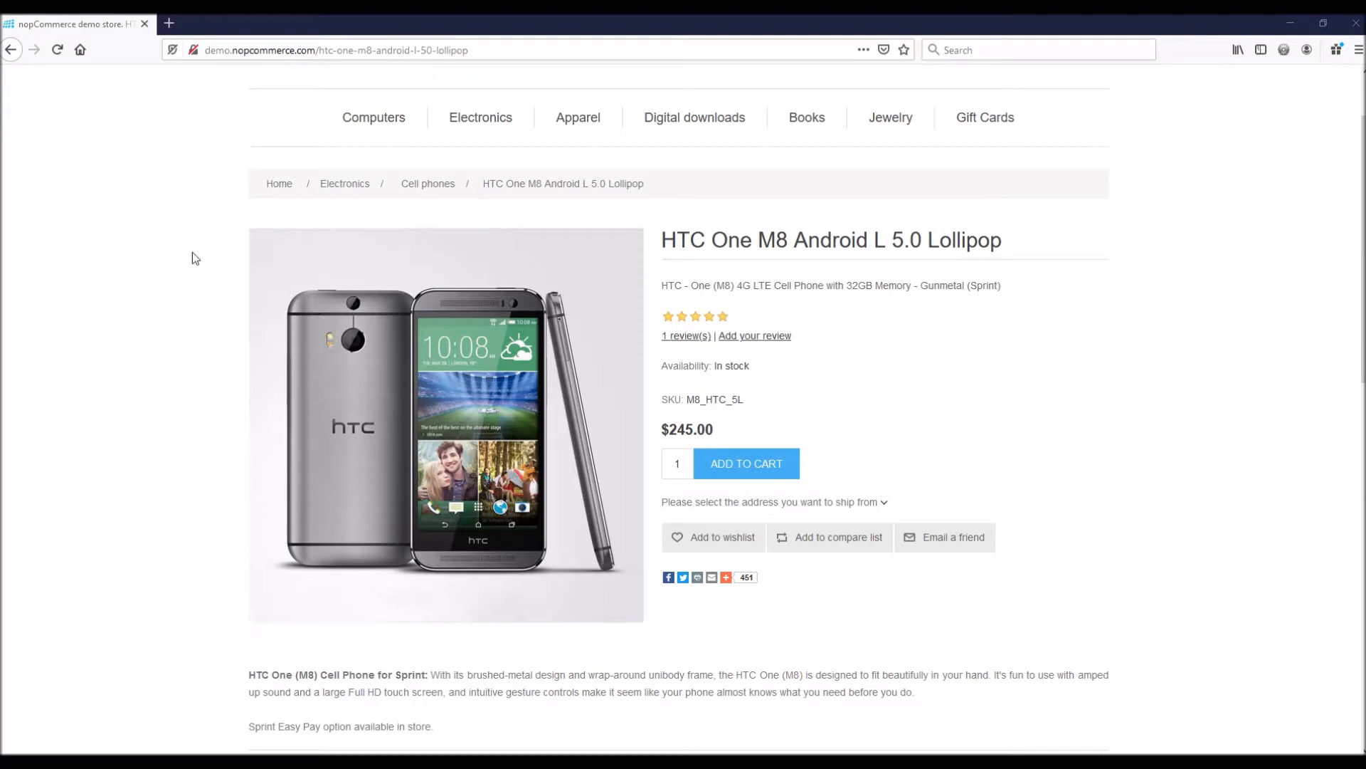
View the demo product page's site information showing the connection is not secure
click(195, 49)
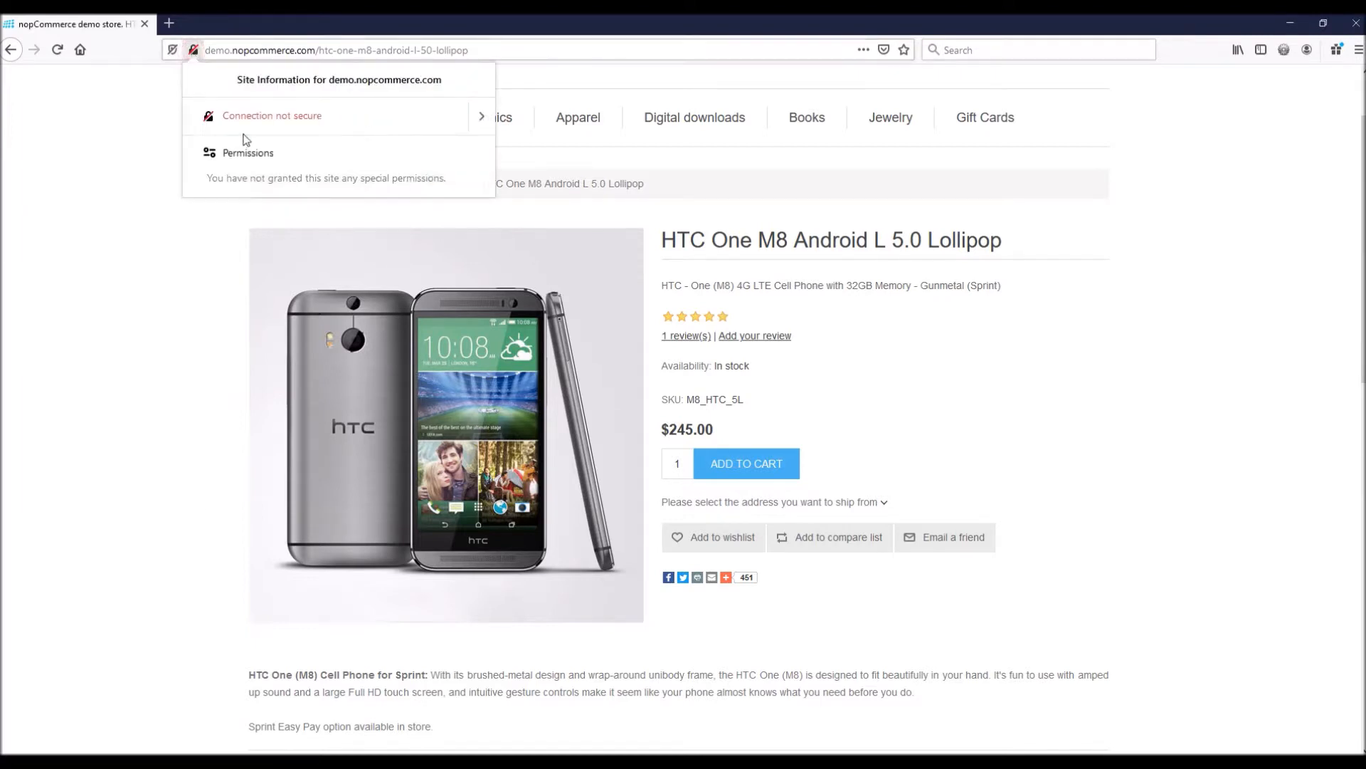
mouse_move(245, 125)
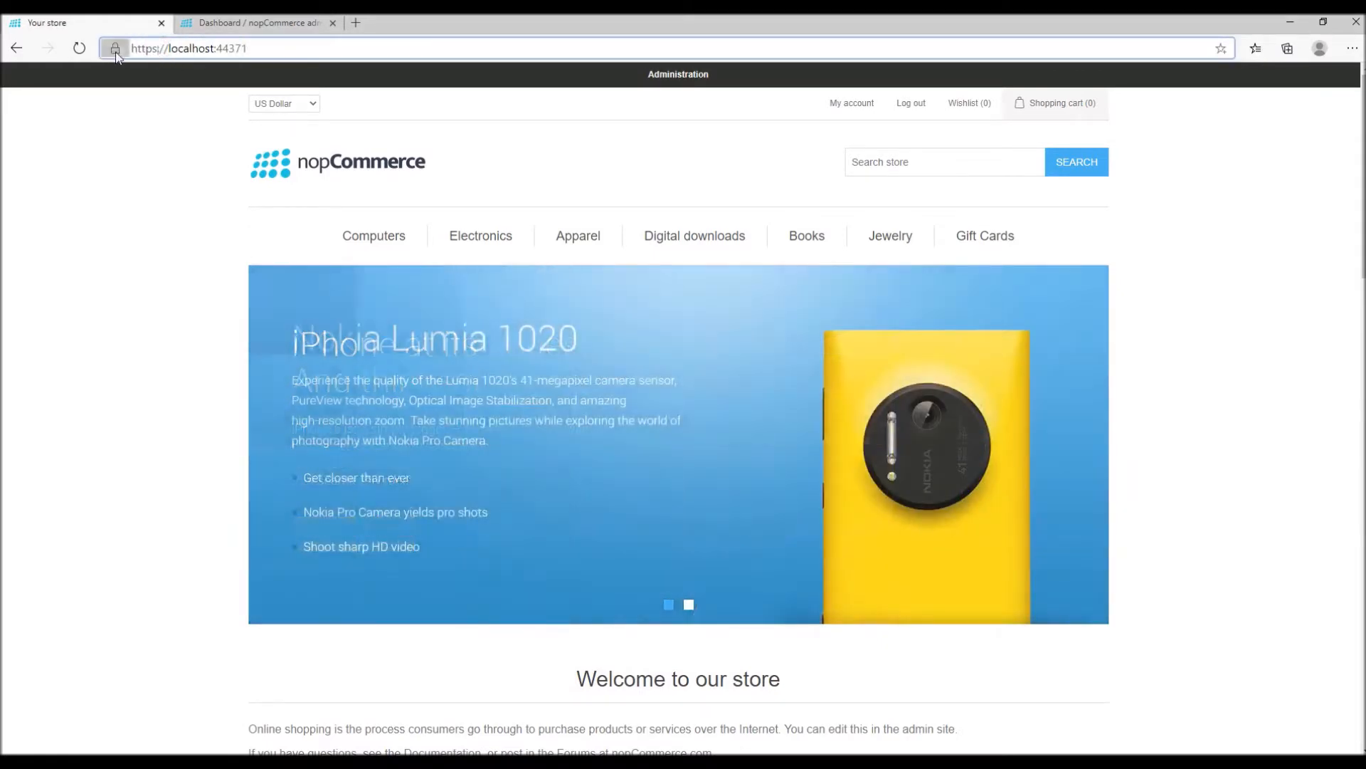
click(114, 49)
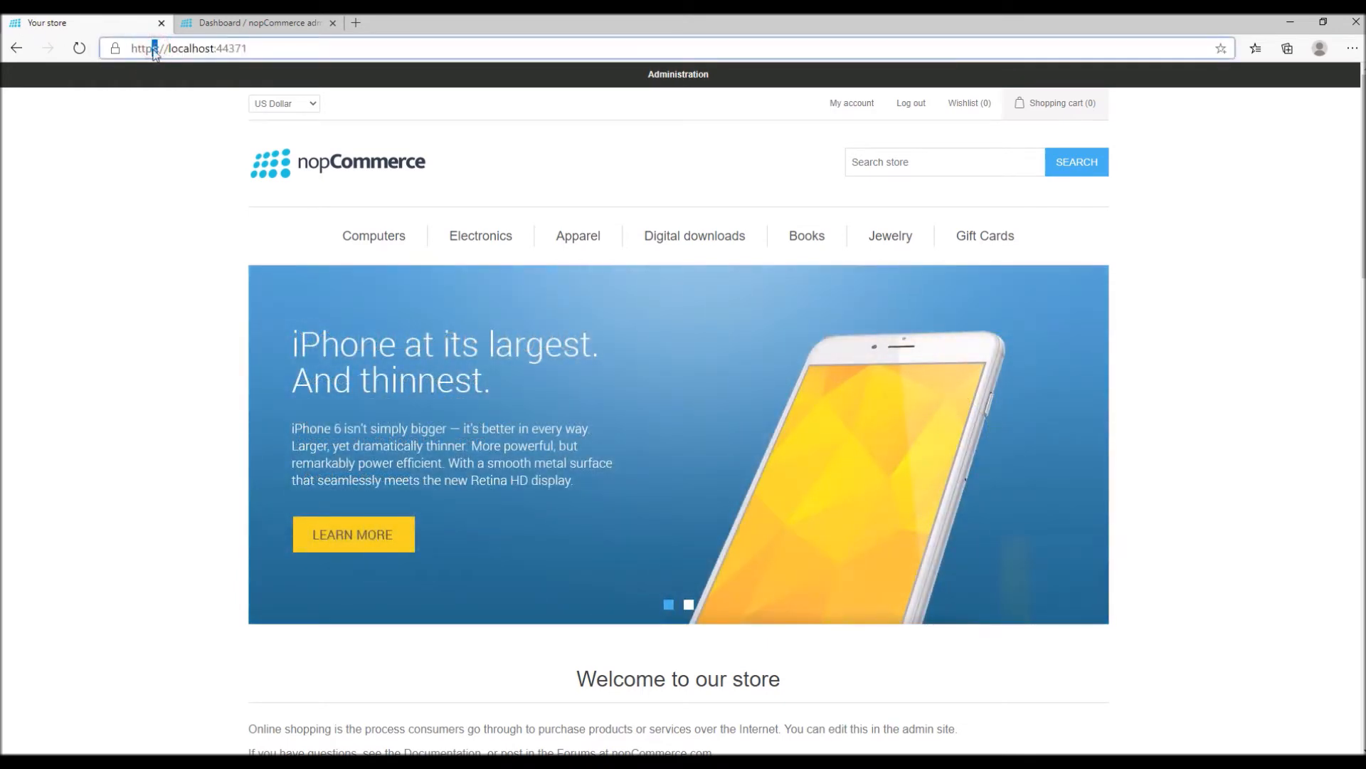
Go to the admin dashboard and reach Configuration > Stores, listing the one localhost store
click(257, 22)
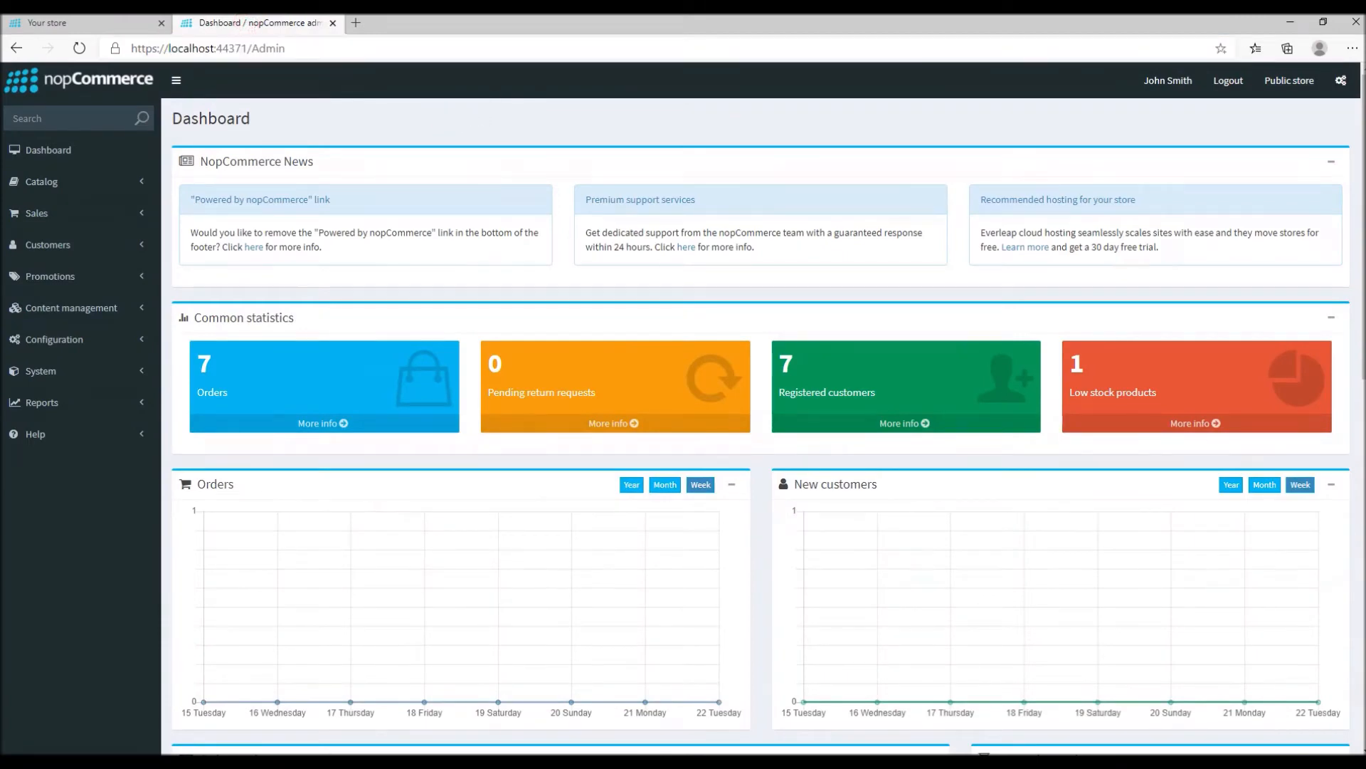
mouse_move(159, 169)
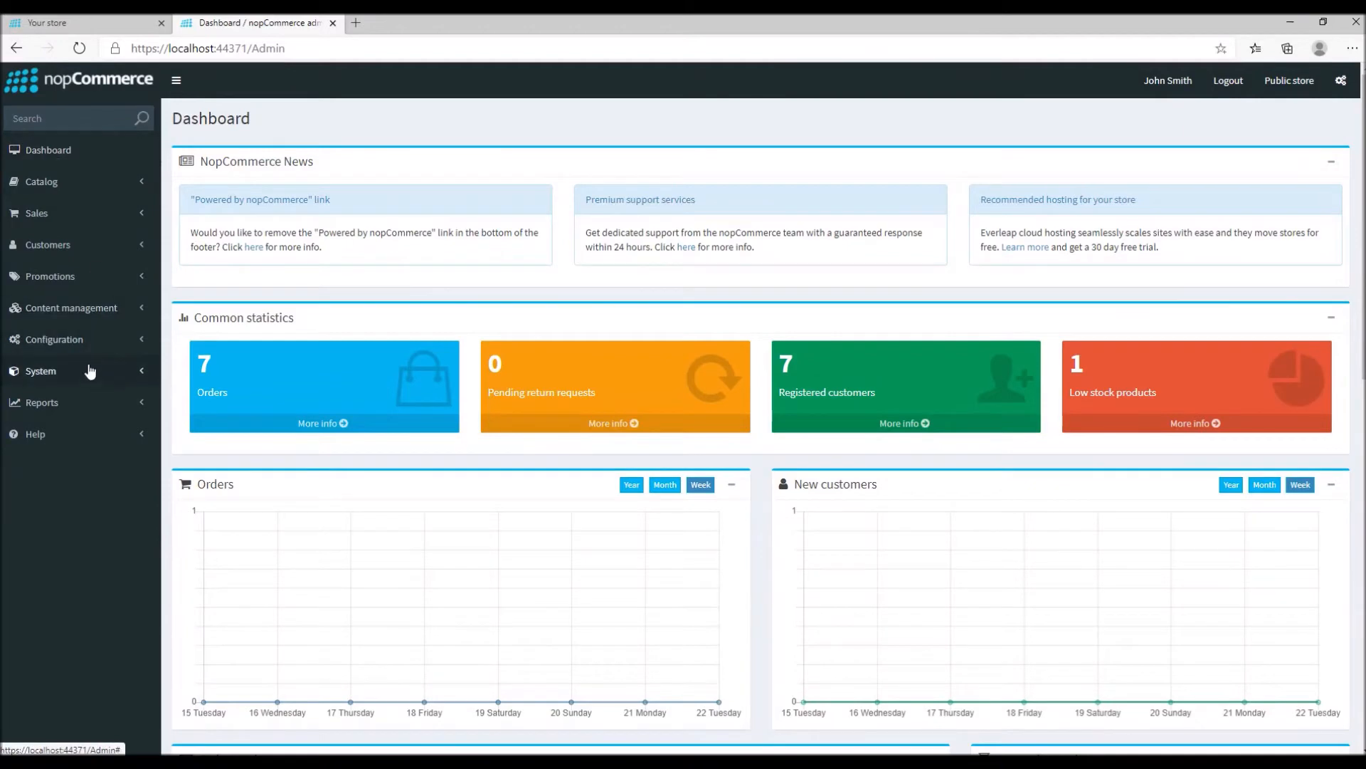
click(54, 338)
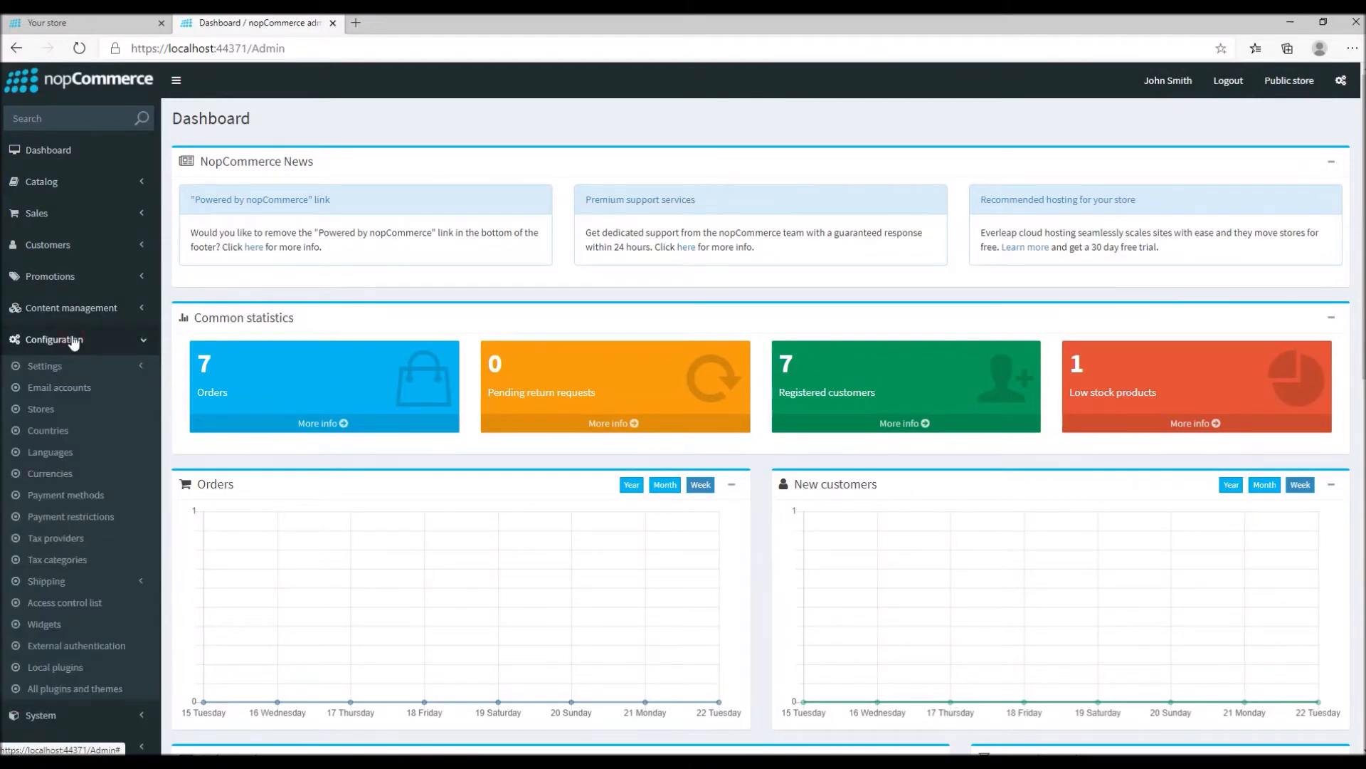
click(40, 408)
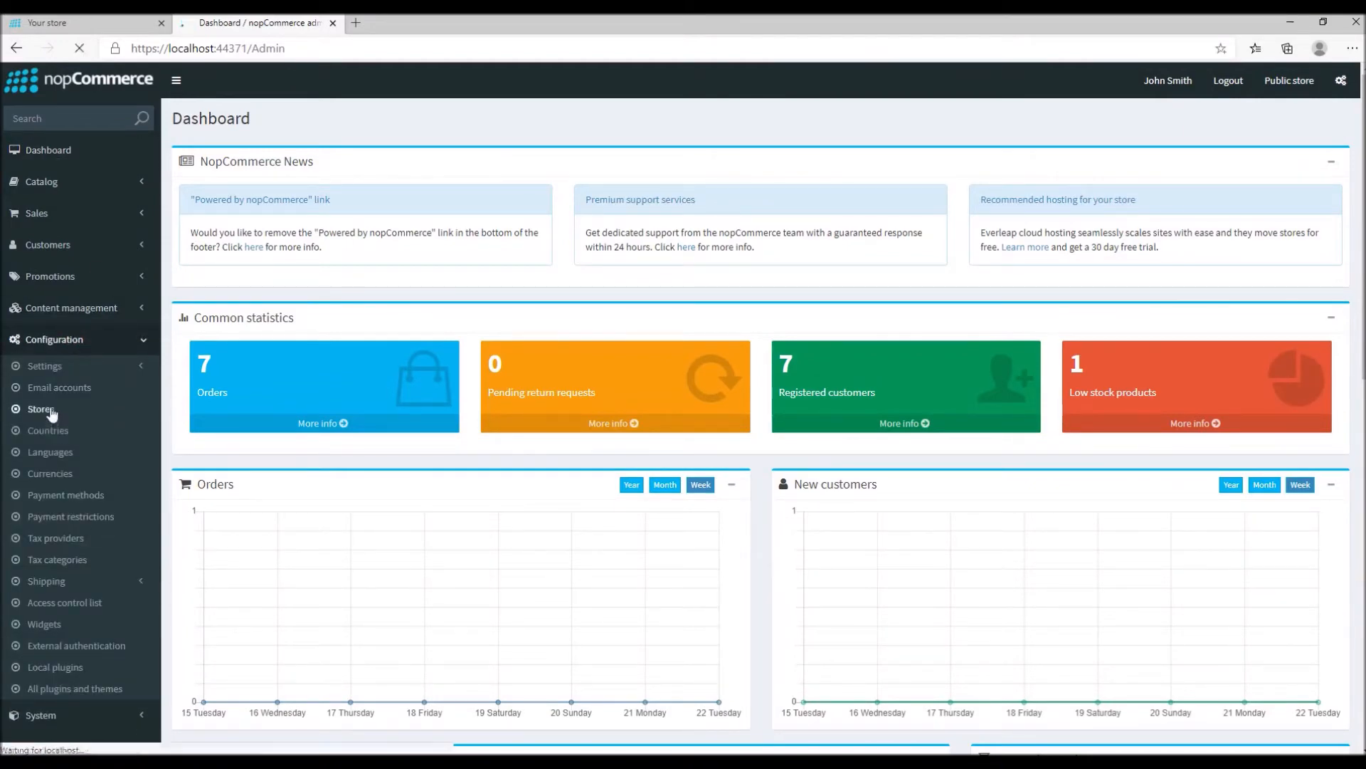
click(40, 409)
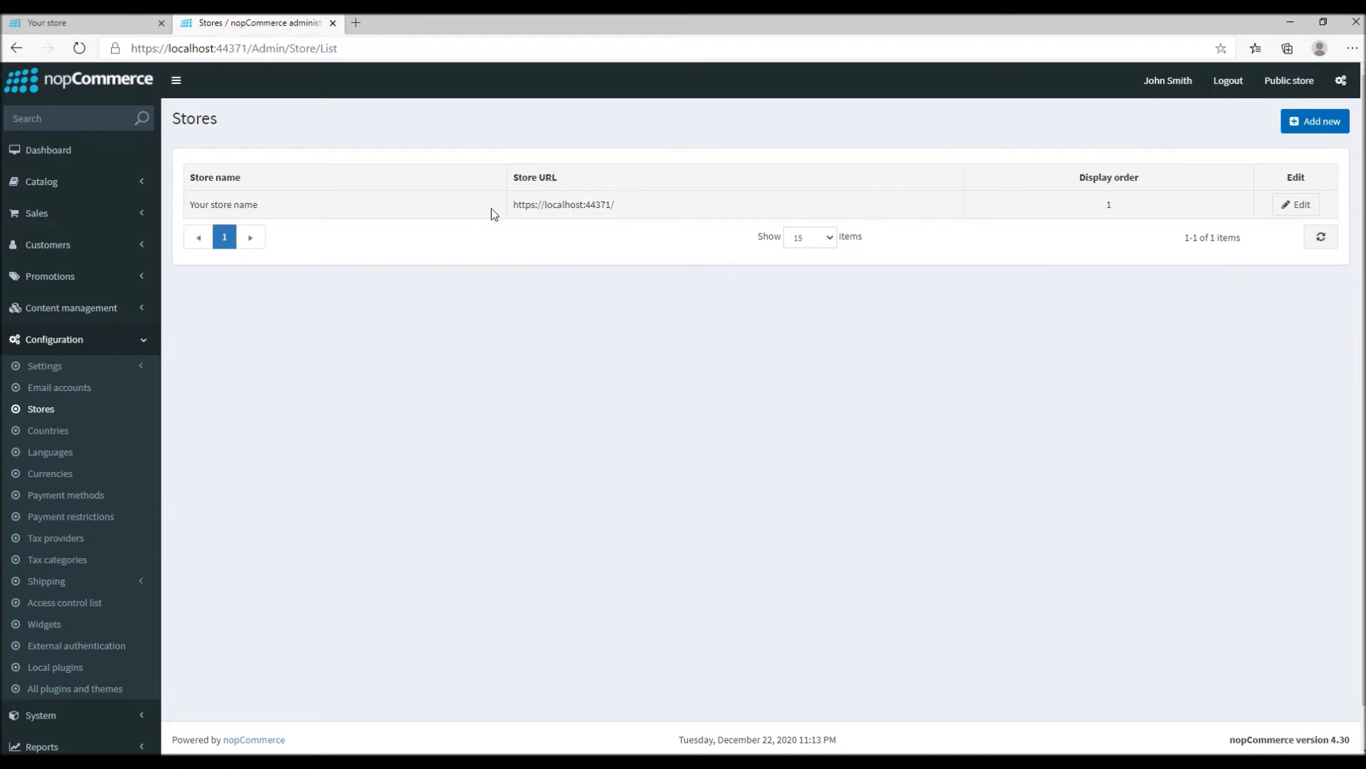
mouse_move(846, 188)
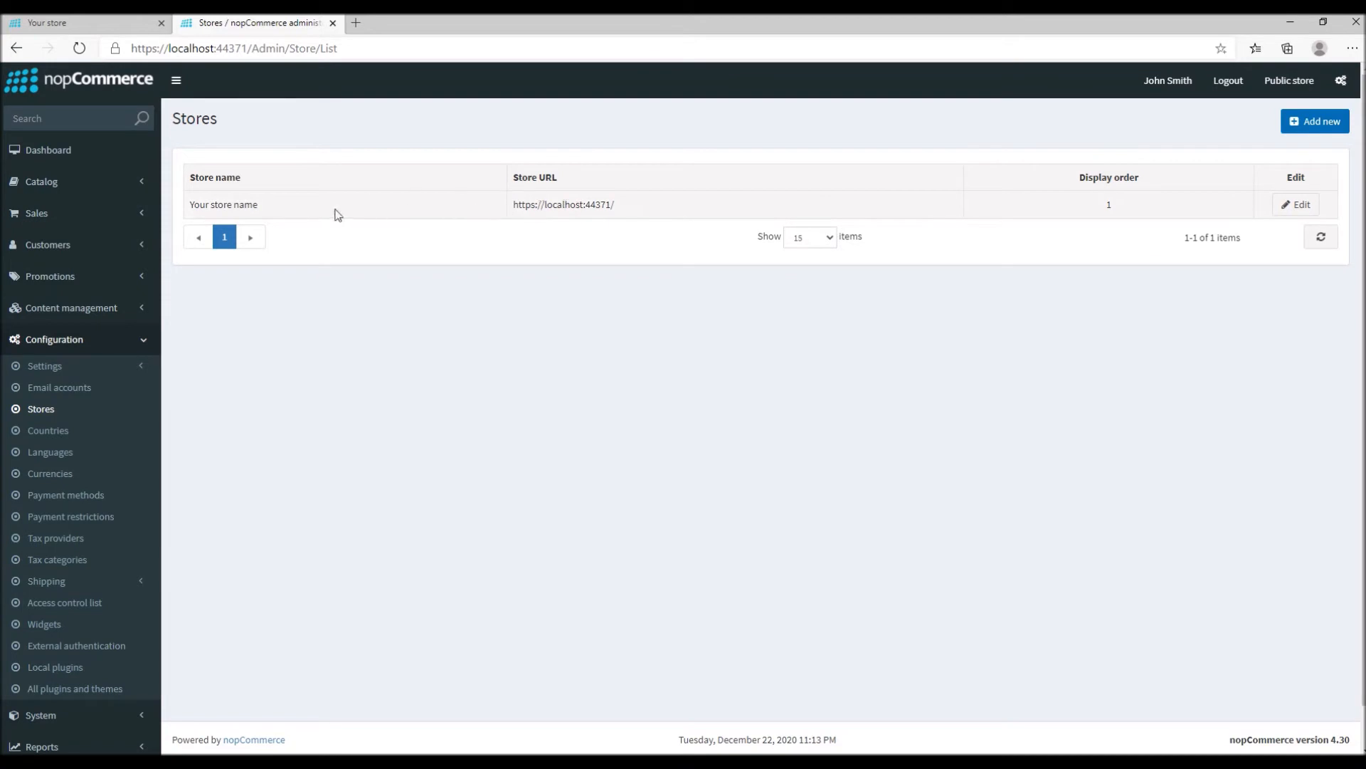
click(1298, 205)
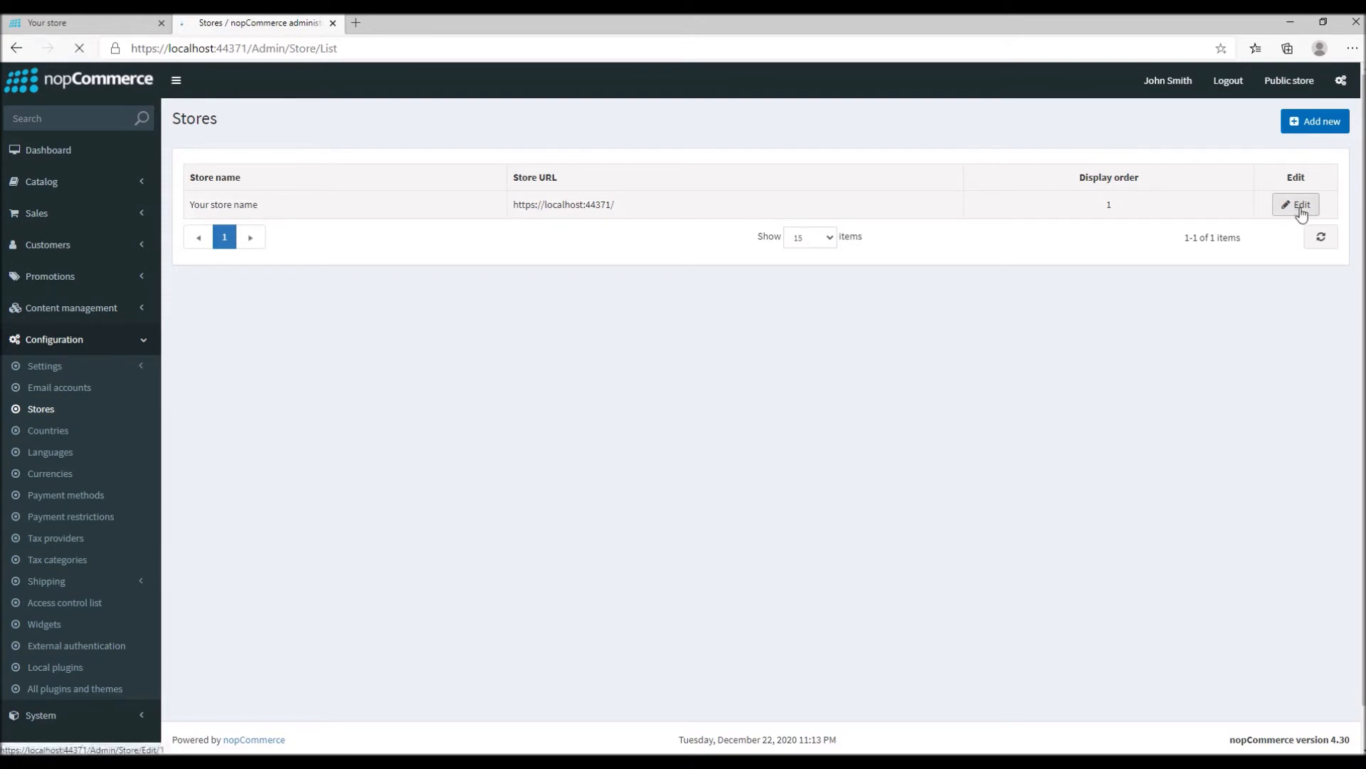
click(1298, 205)
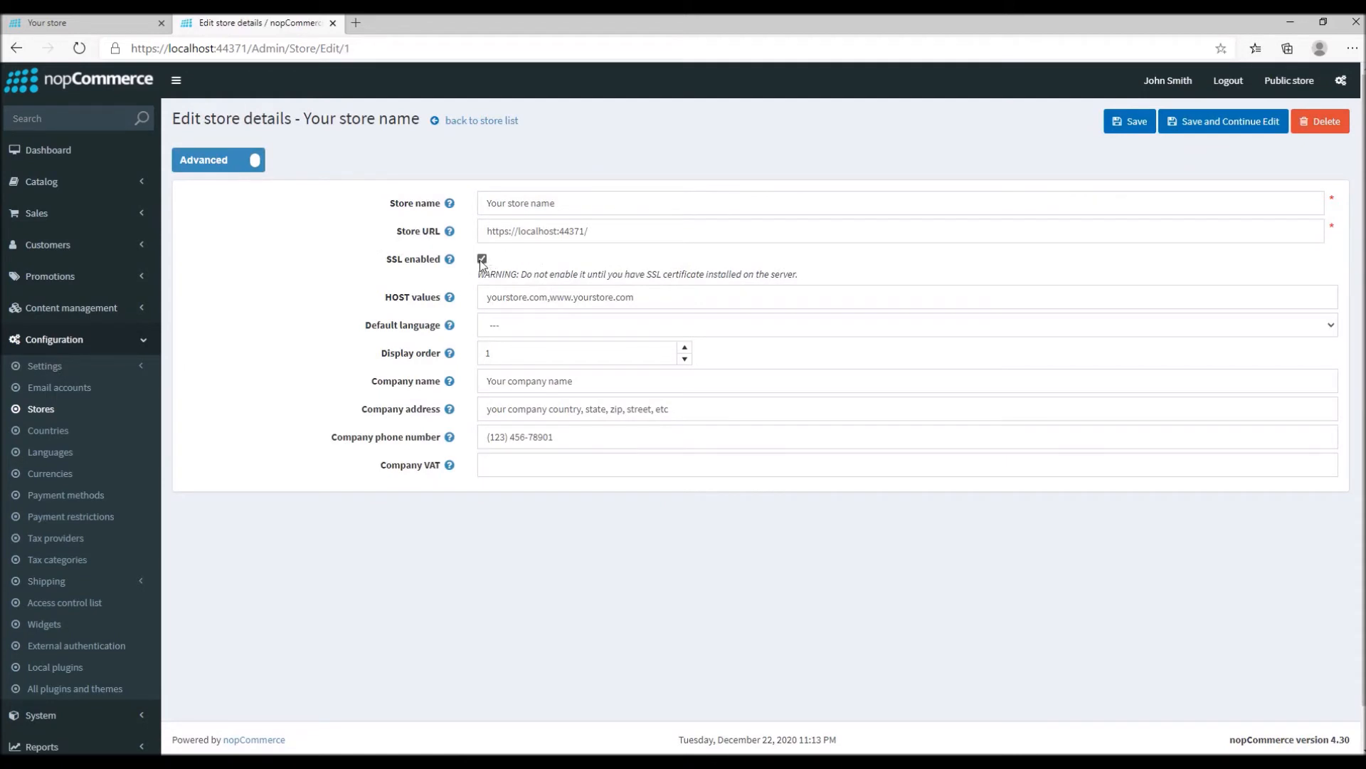
click(481, 259)
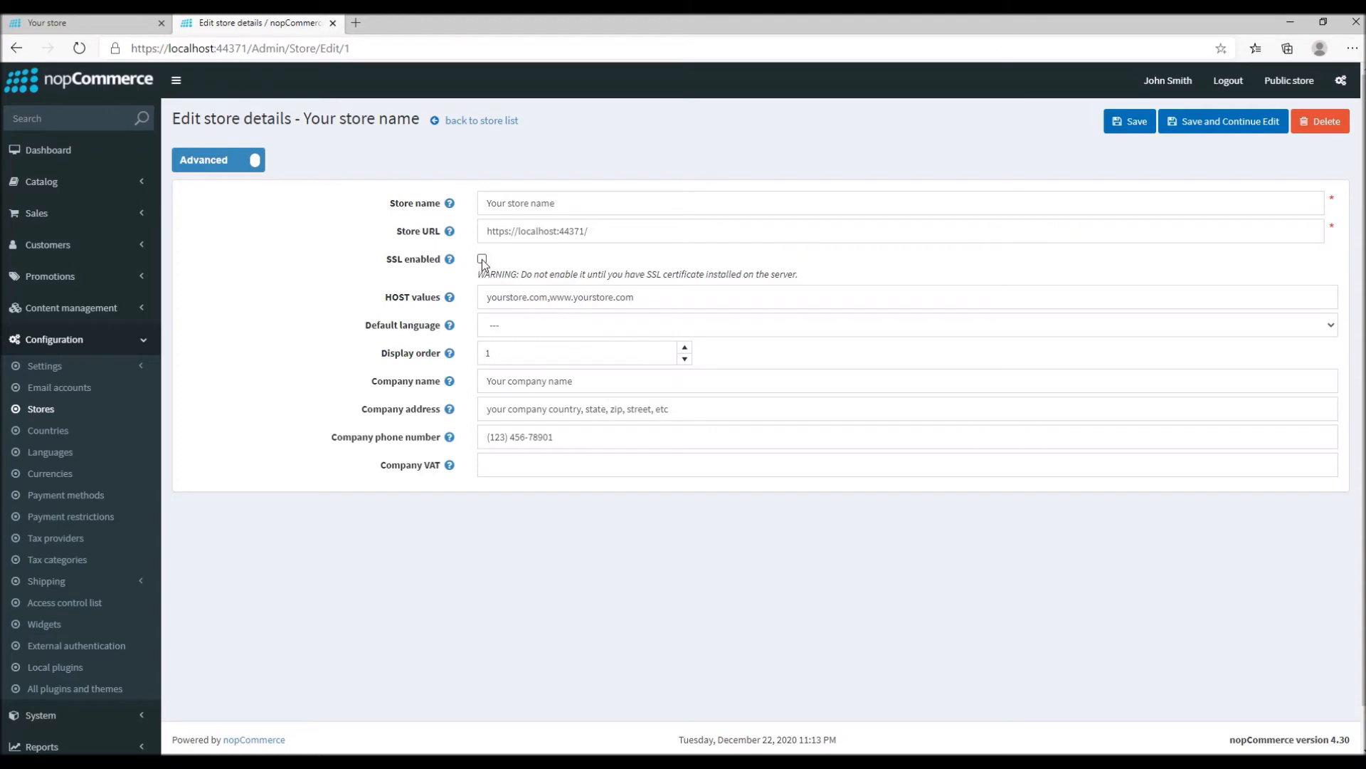
click(481, 257)
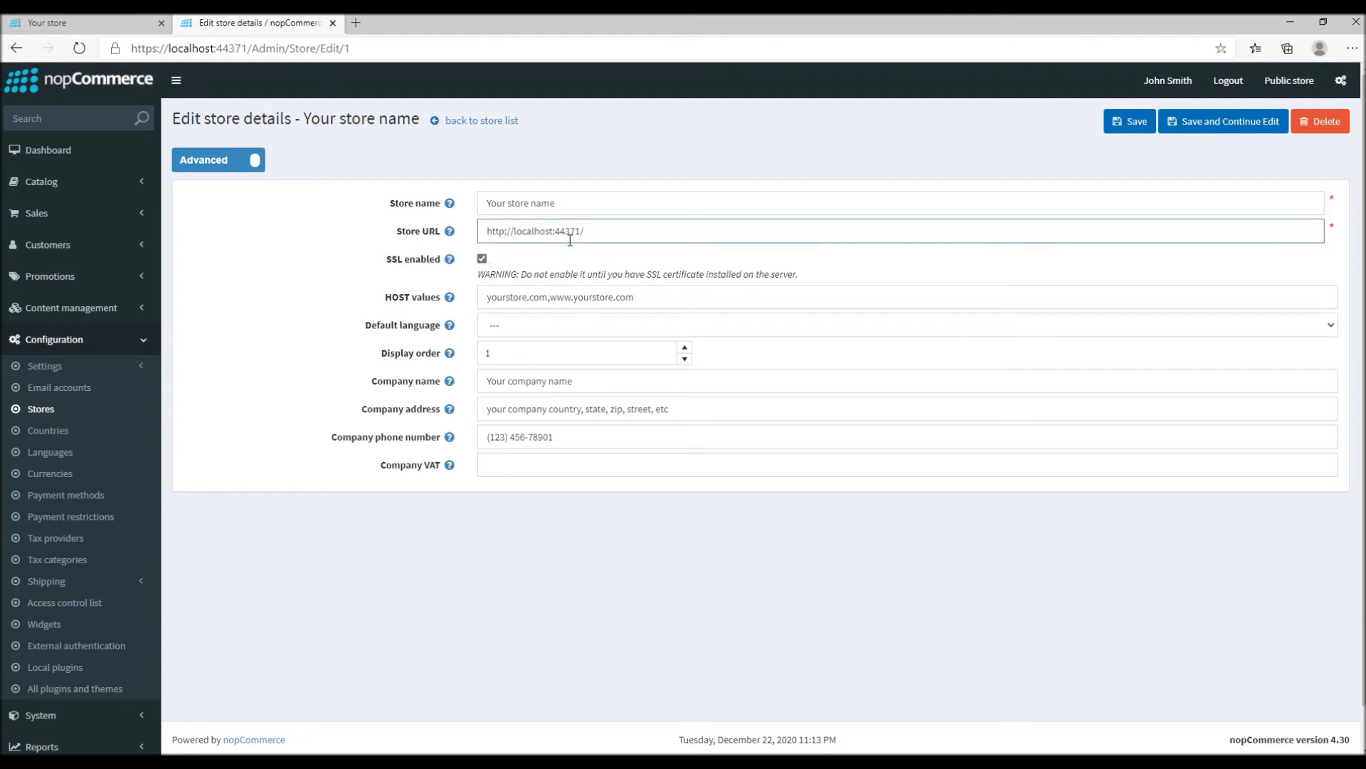
click(481, 257)
text(s)
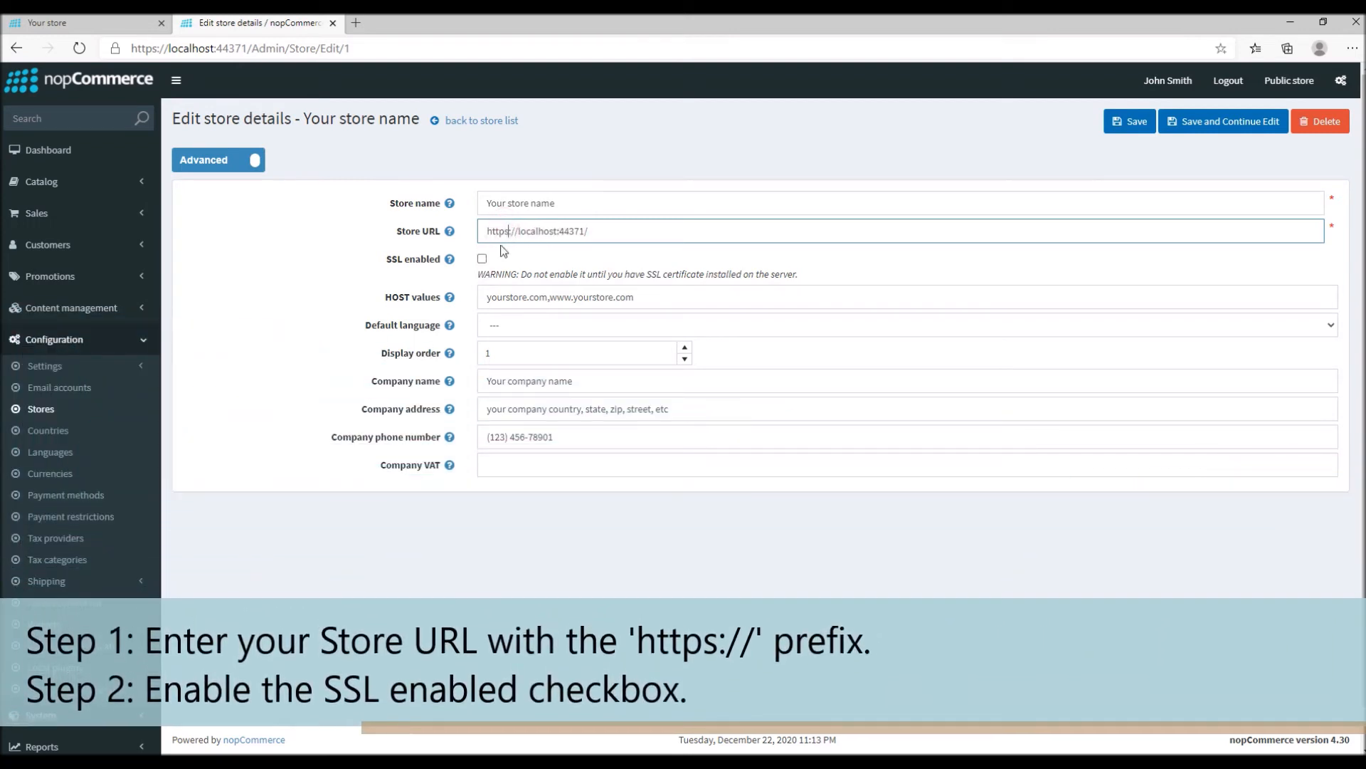
Save the store with 'Save and Continue Edit' and return to the 'Your store' storefront
click(481, 258)
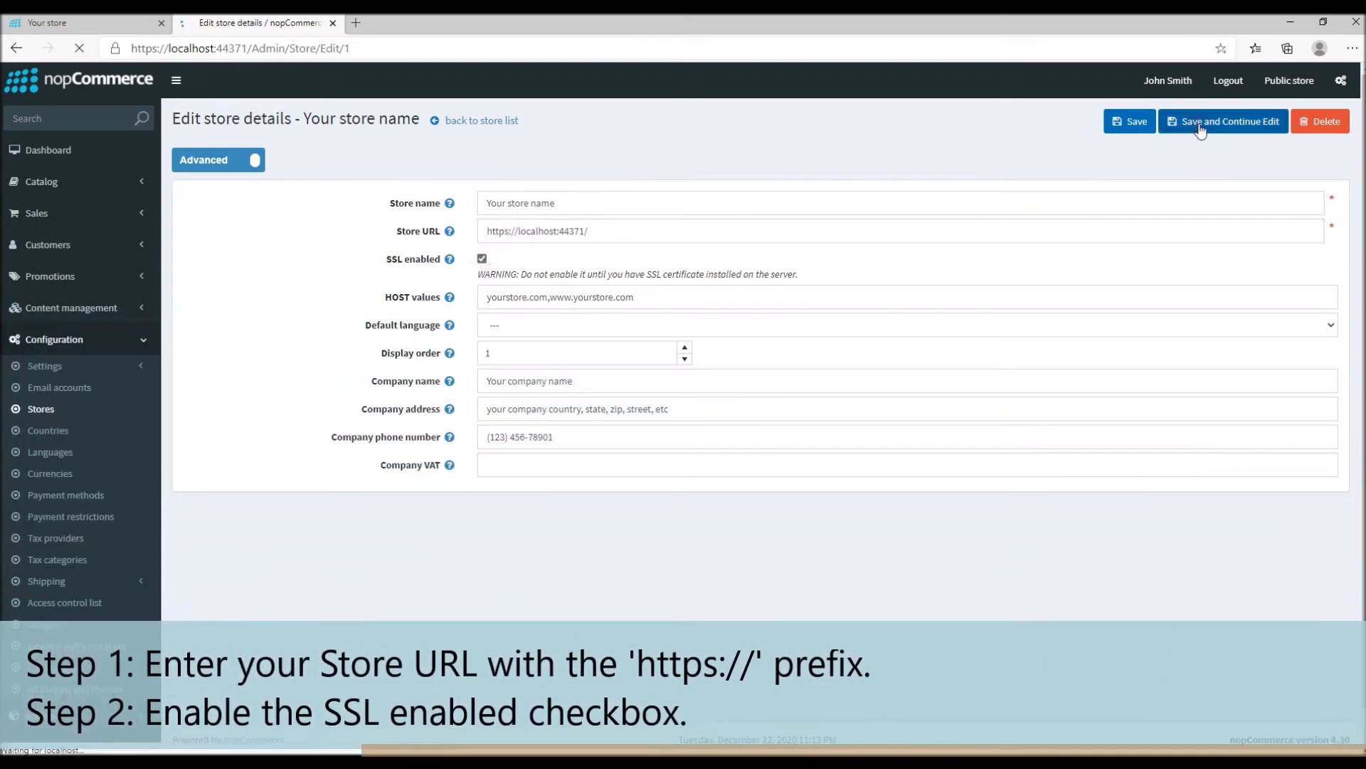
click(1223, 121)
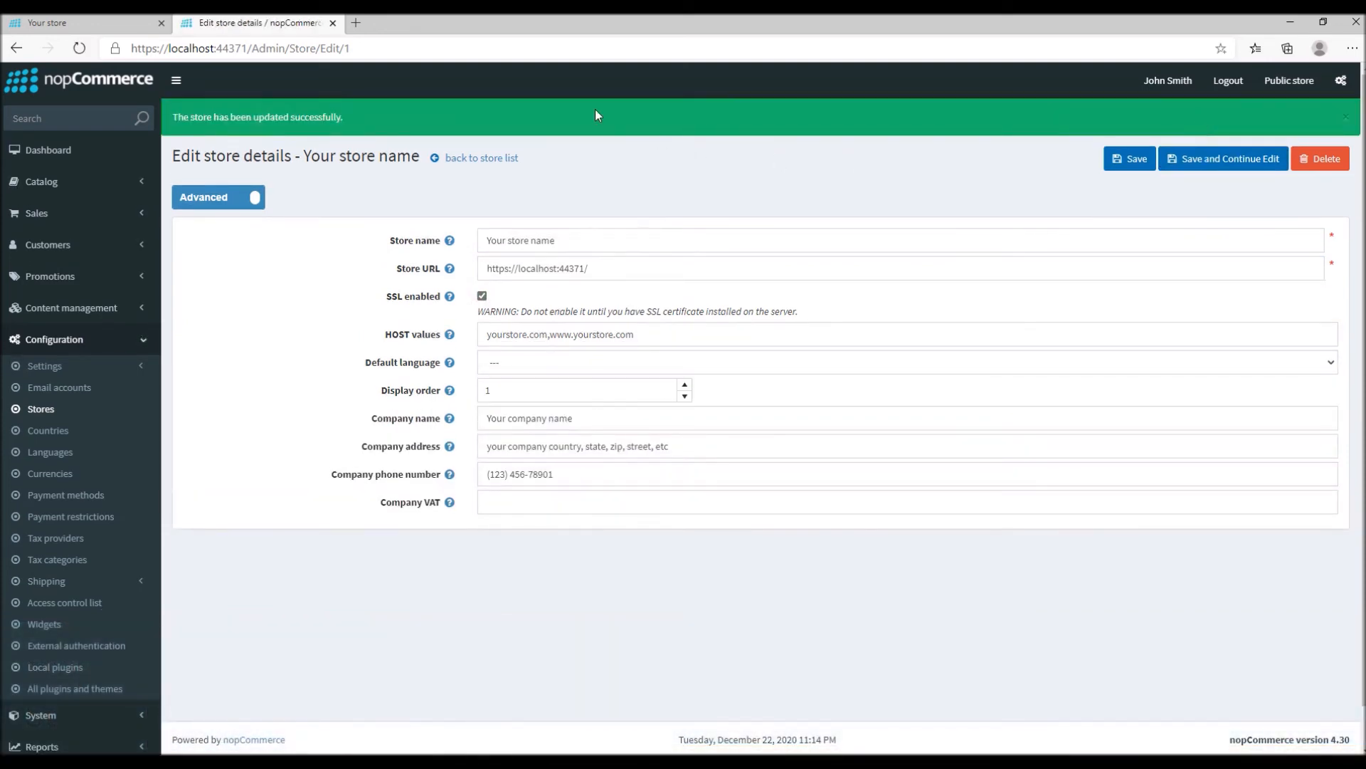
click(71, 23)
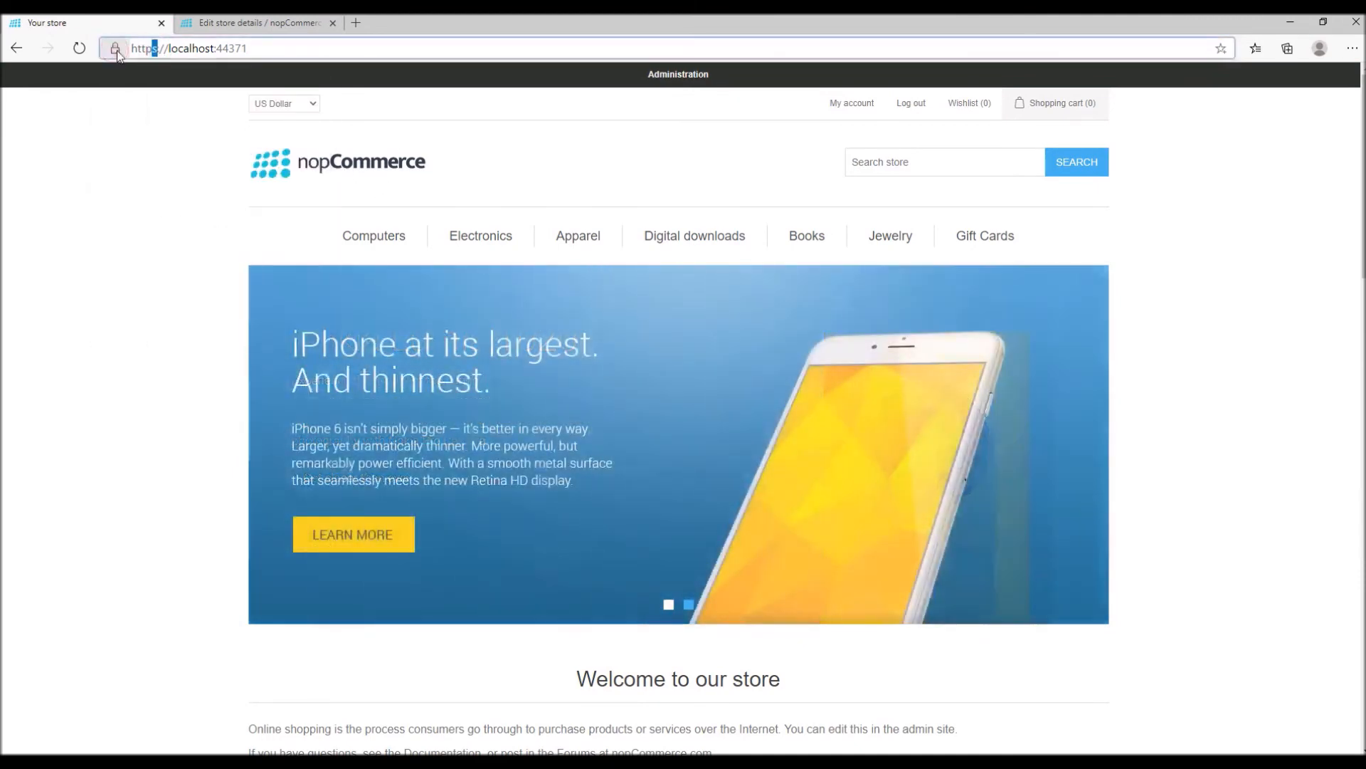
Browse a product page, Contact Us and My account over https on the storefront
scroll(down, 3)
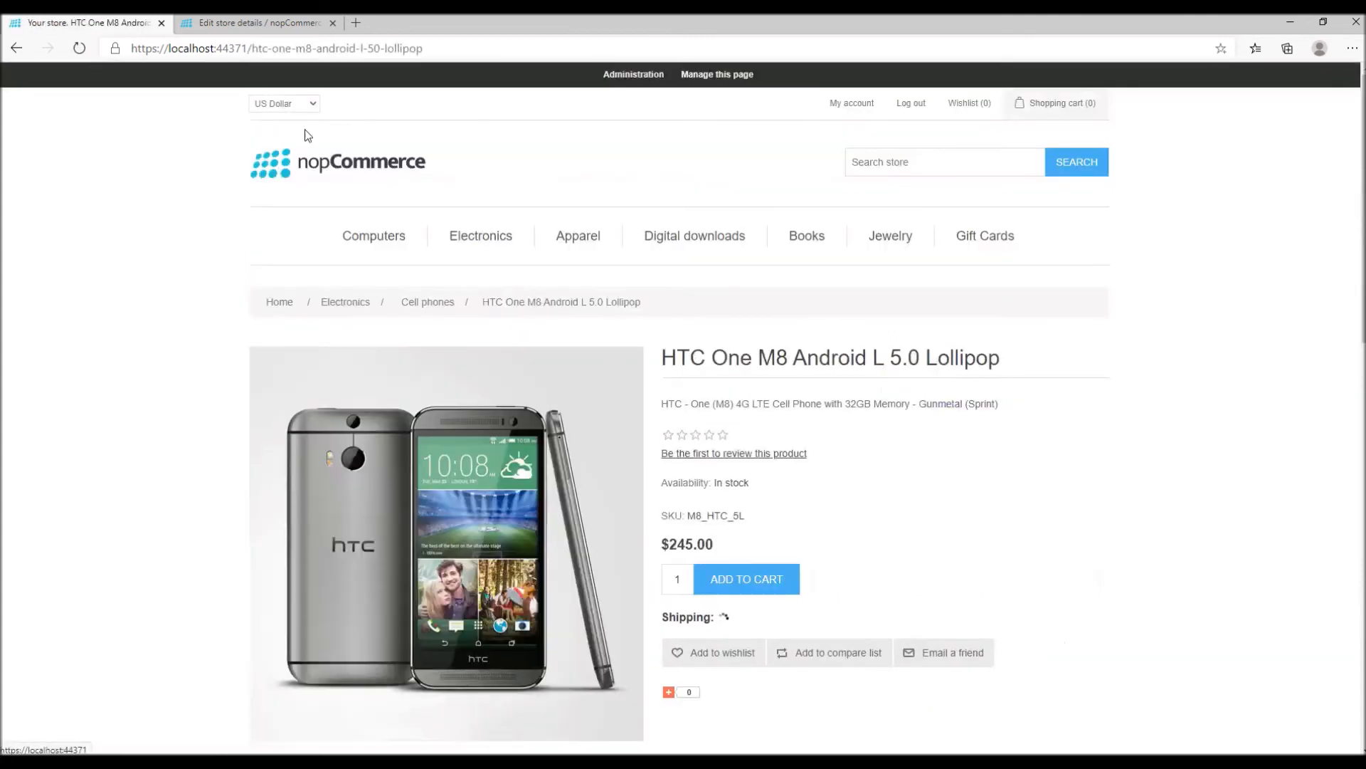
click(114, 49)
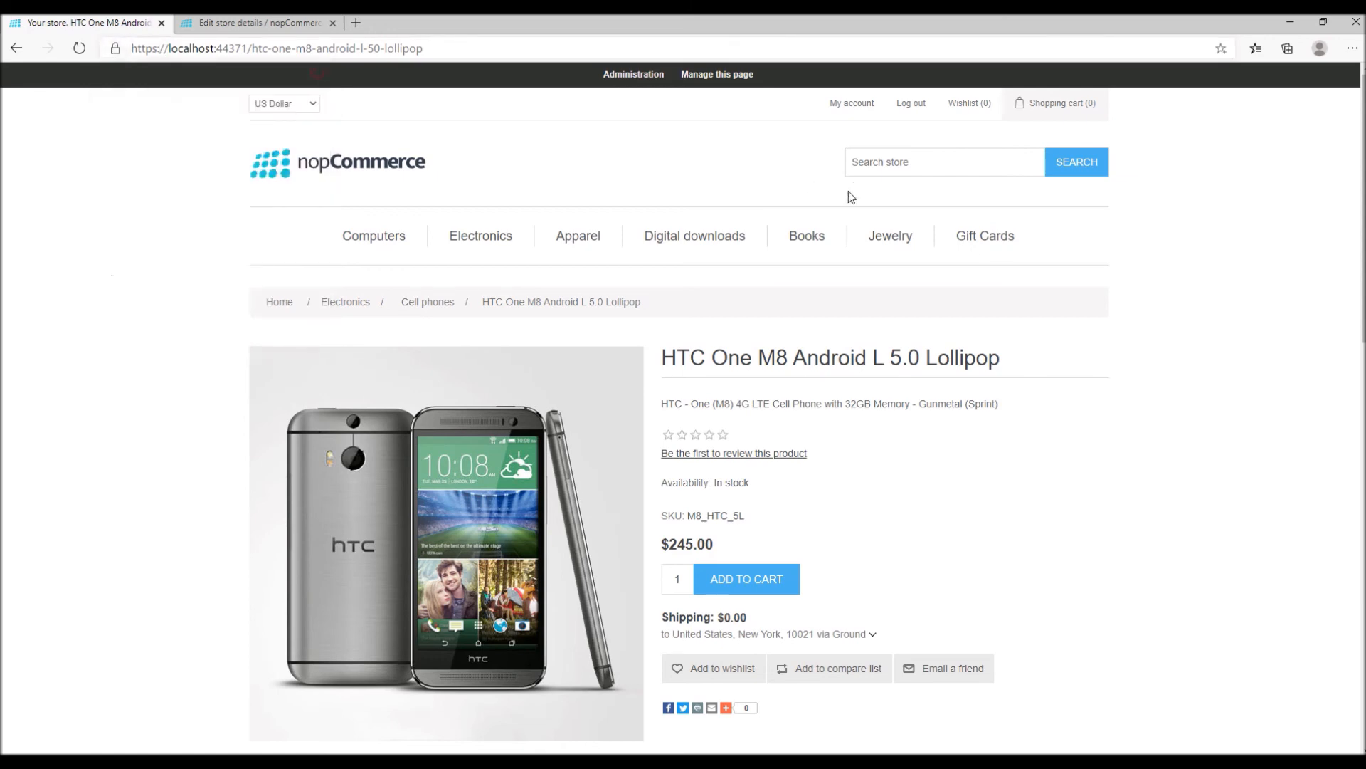
scroll(down, 3)
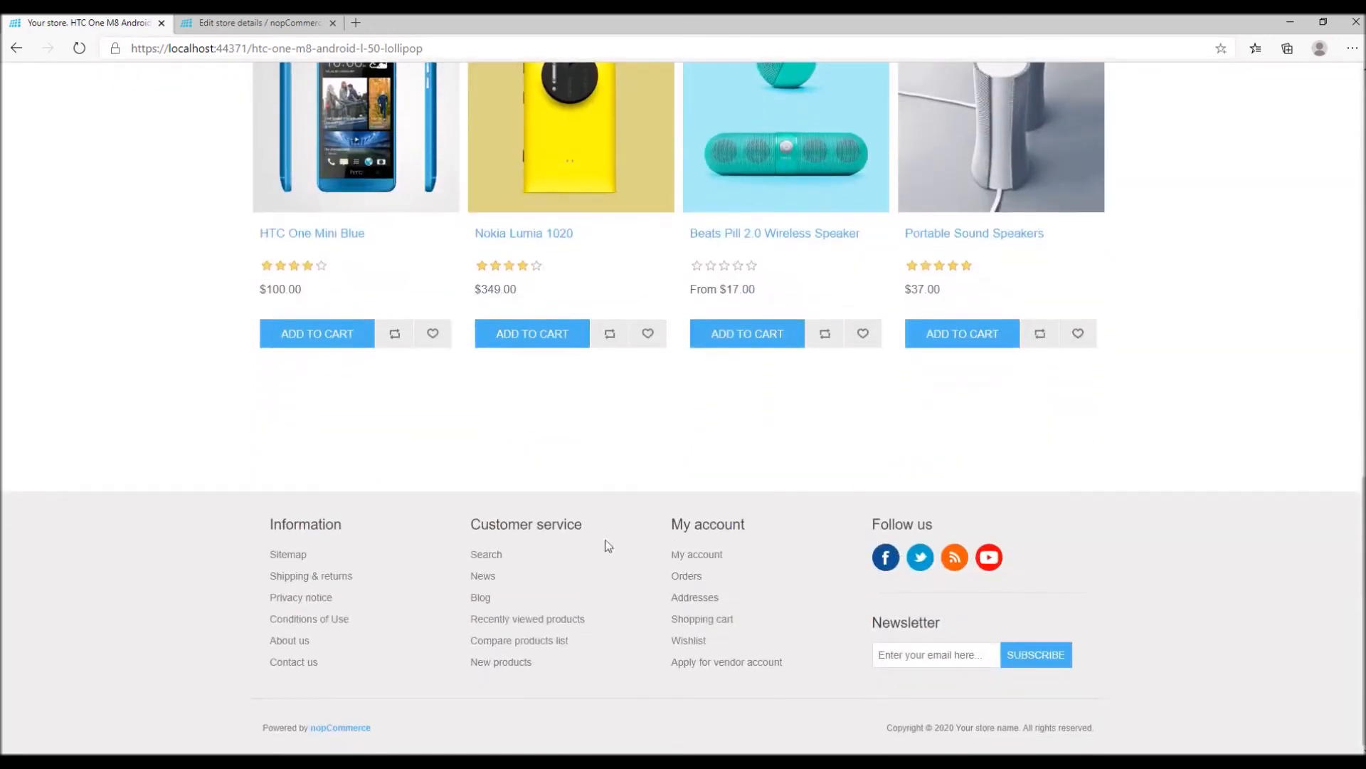
click(294, 662)
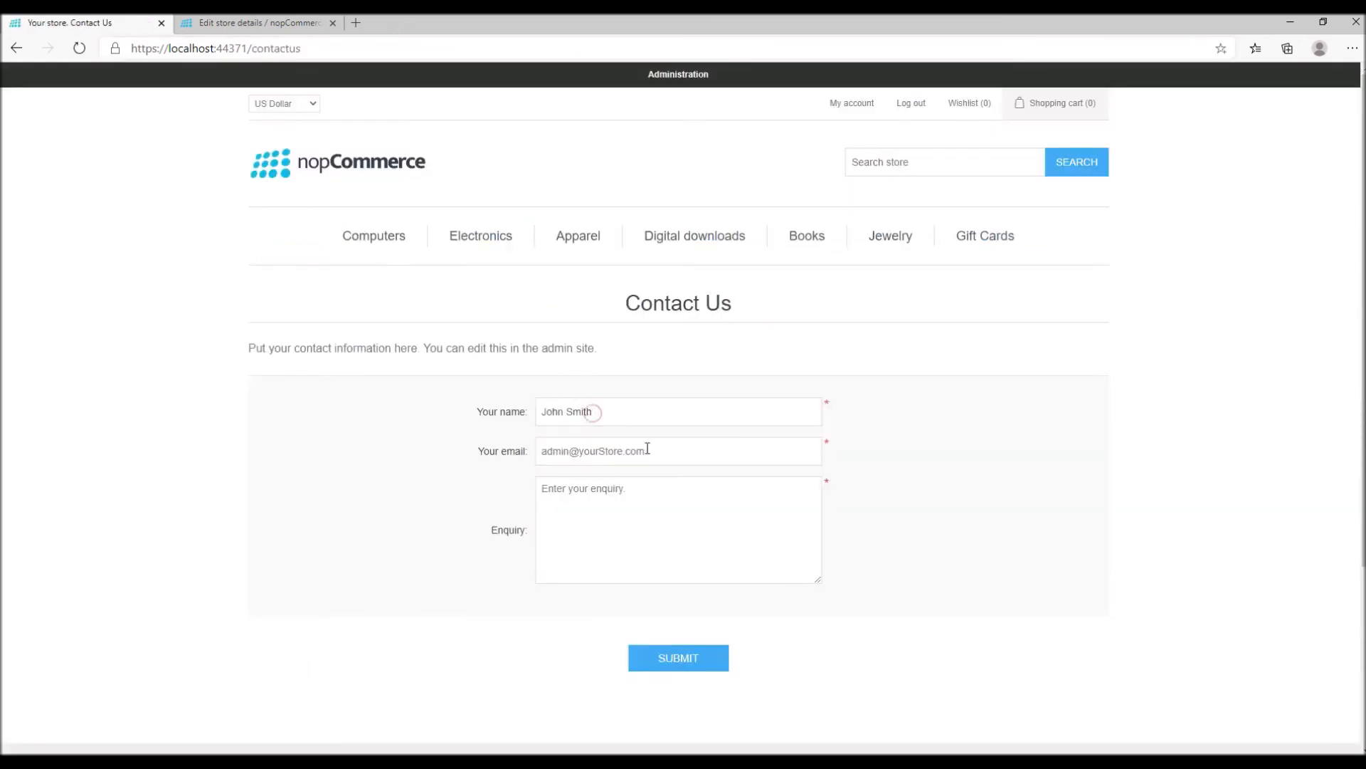
mouse_move(861, 108)
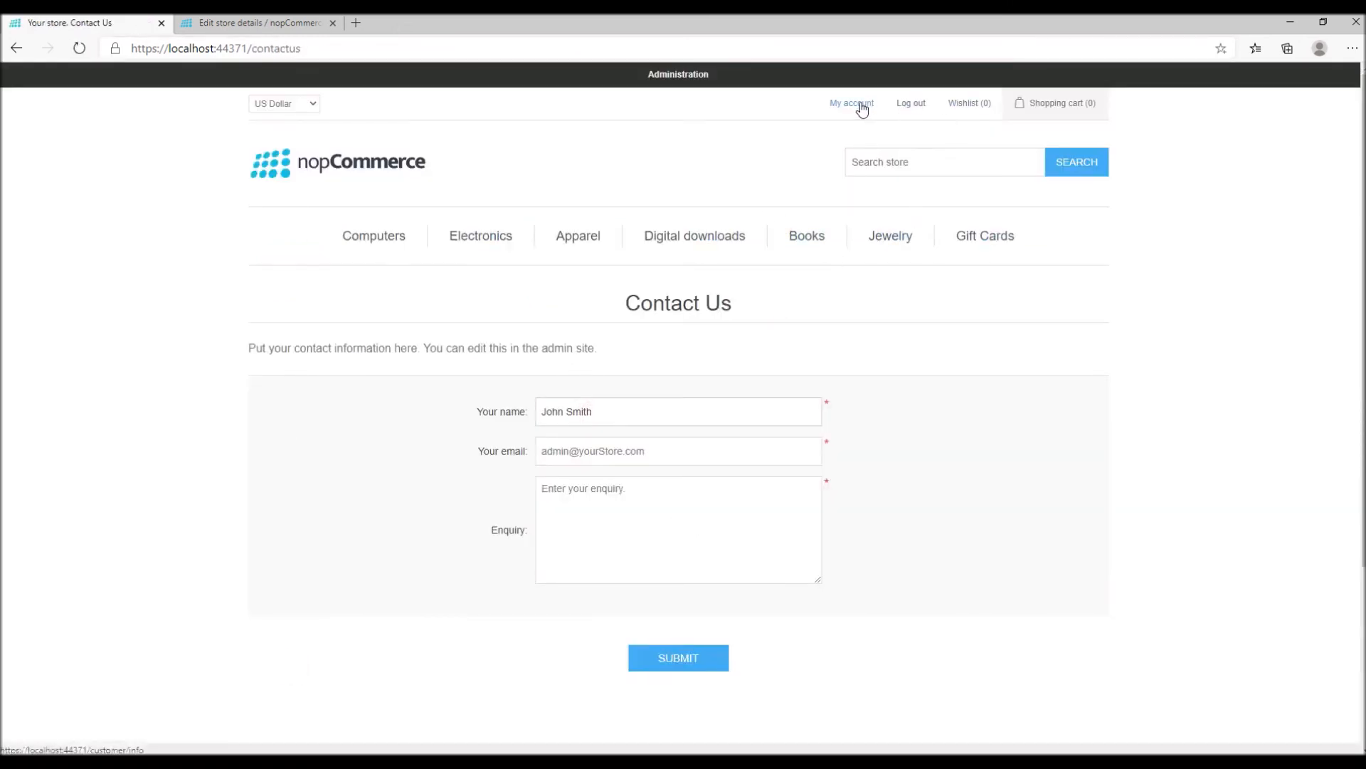
click(851, 103)
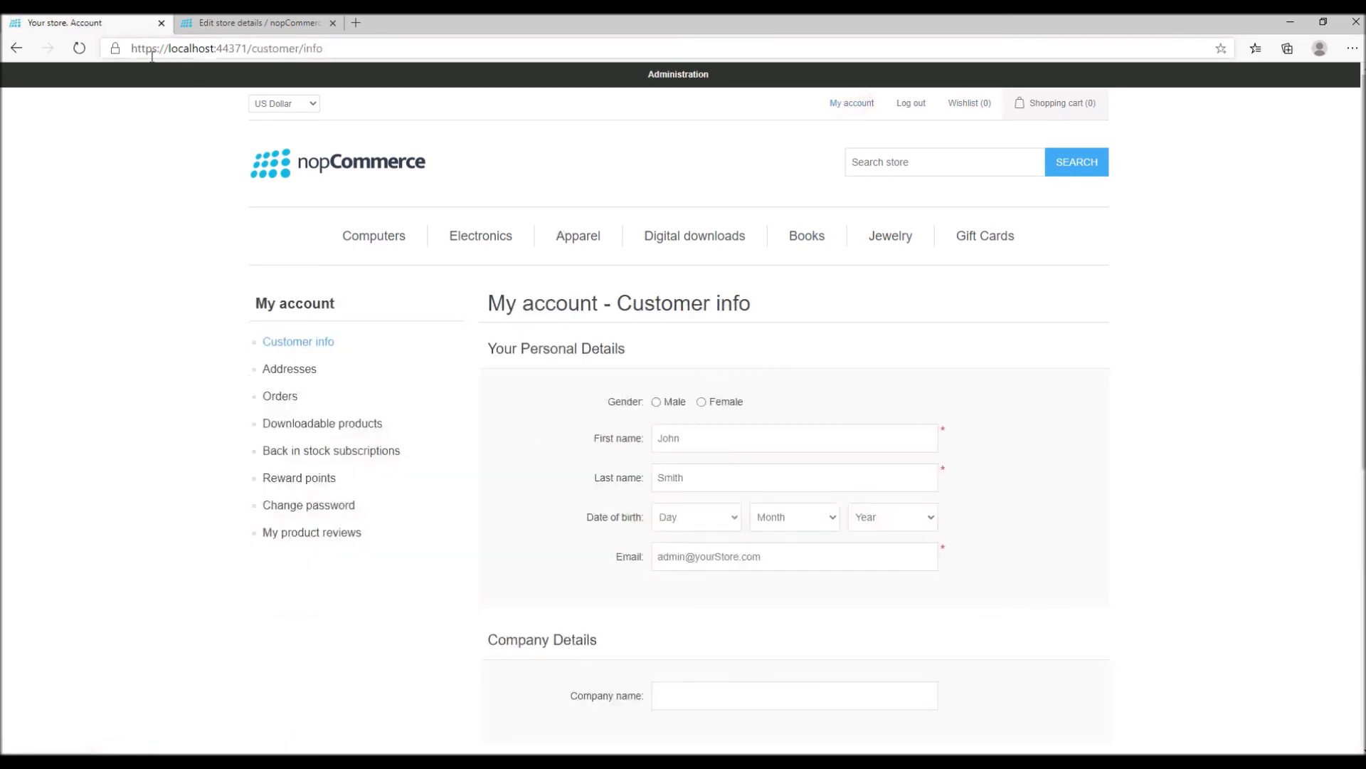
View the padlock details confirming 'Connection is secure', then dismiss them
click(114, 49)
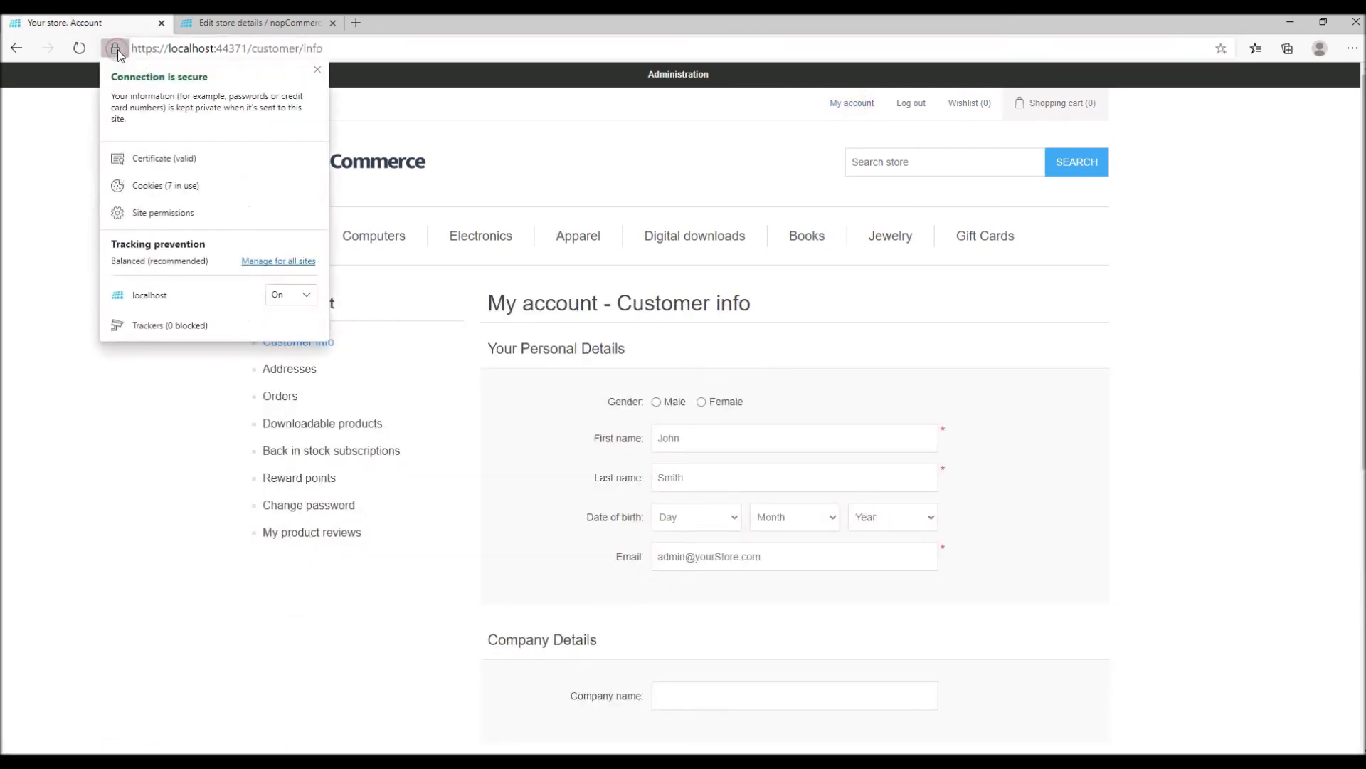
mouse_move(148, 48)
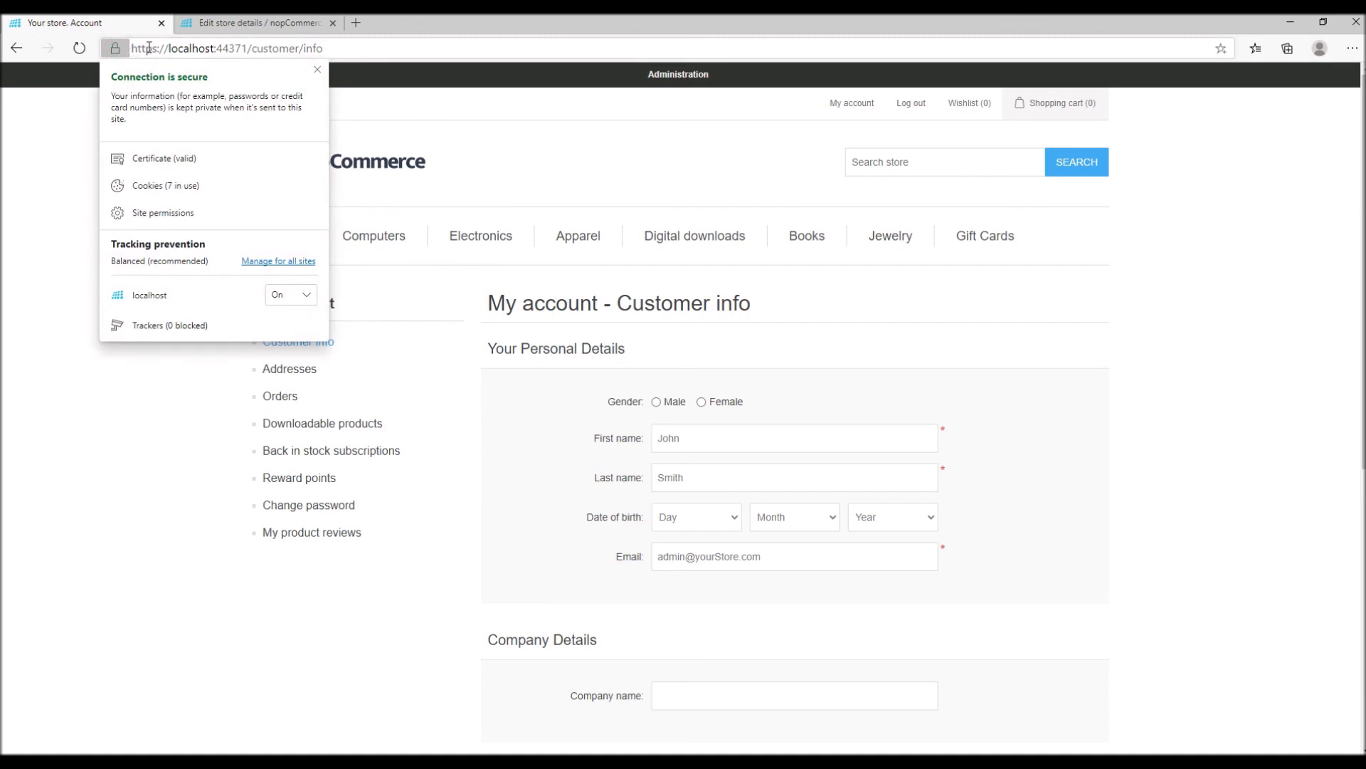
mouse_move(283, 294)
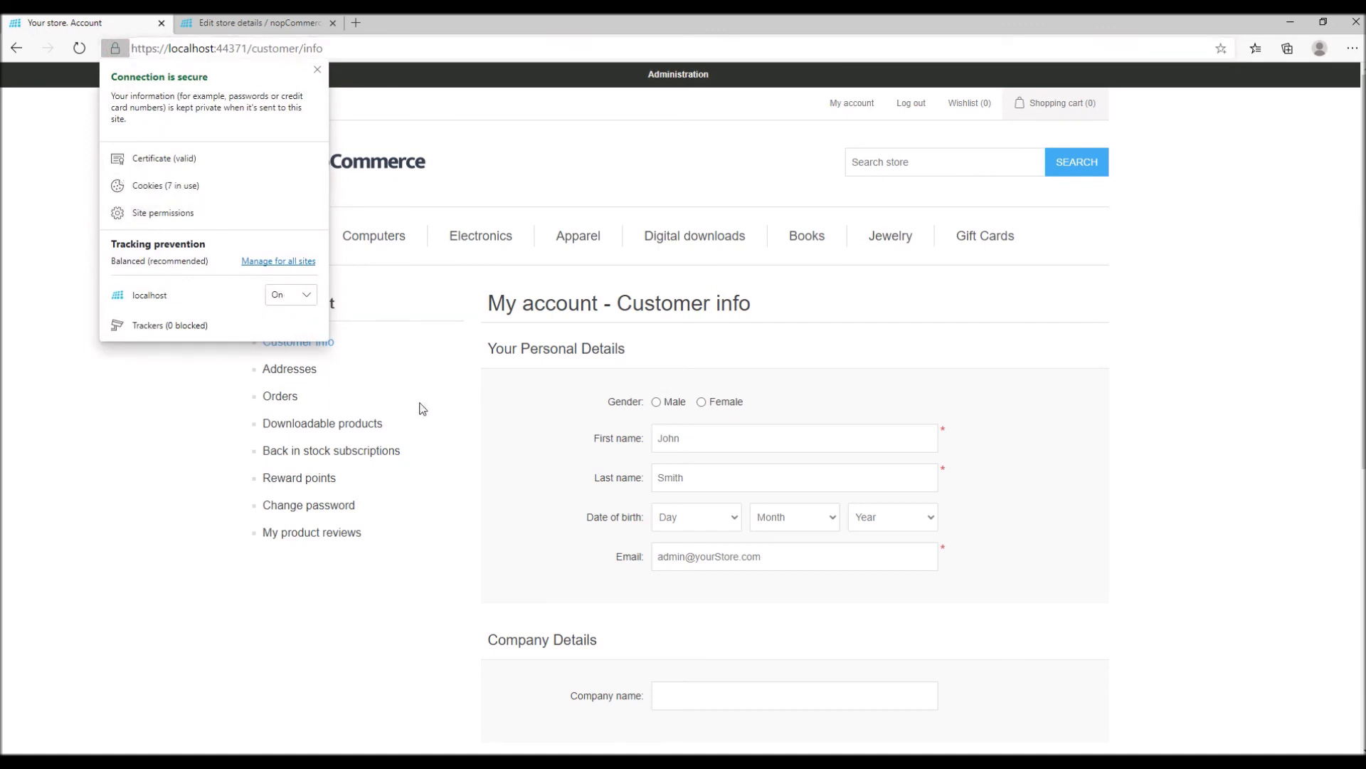
mouse_move(578, 434)
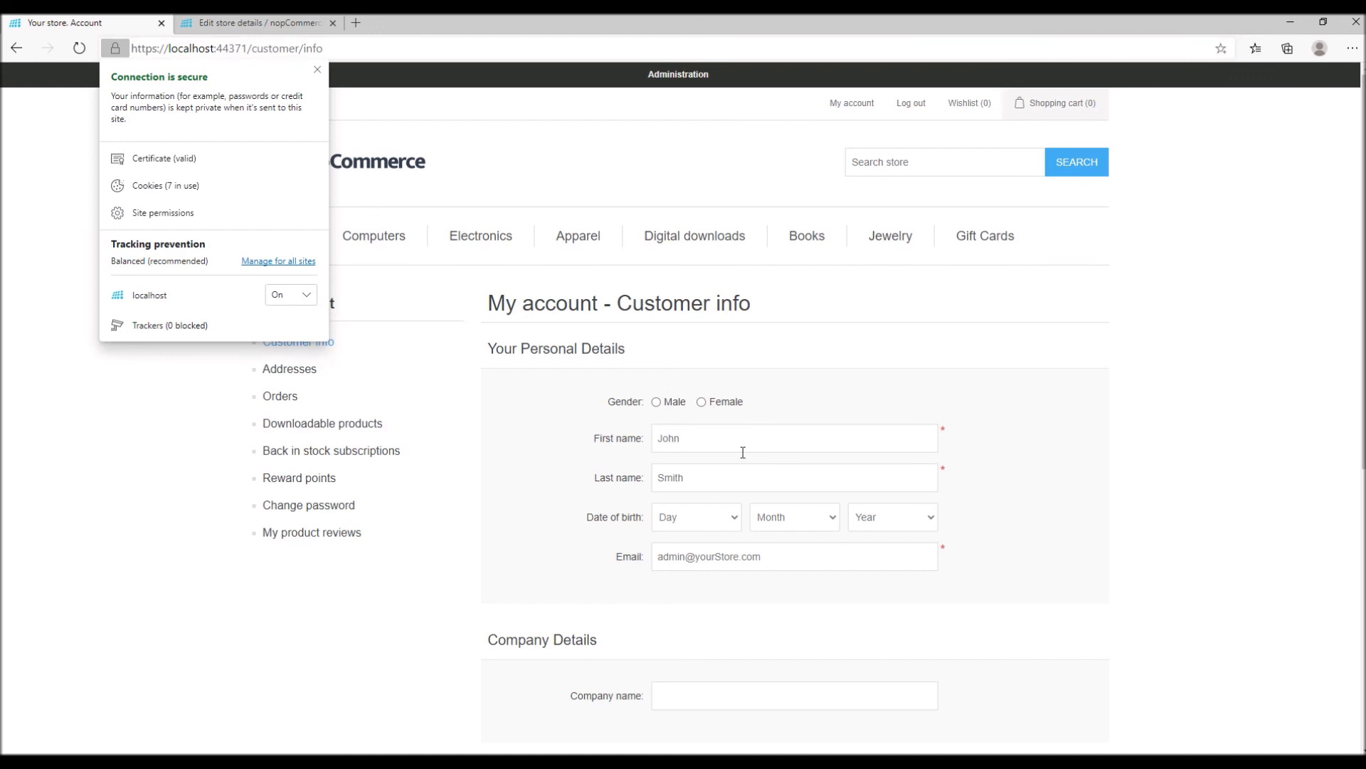
click(538, 481)
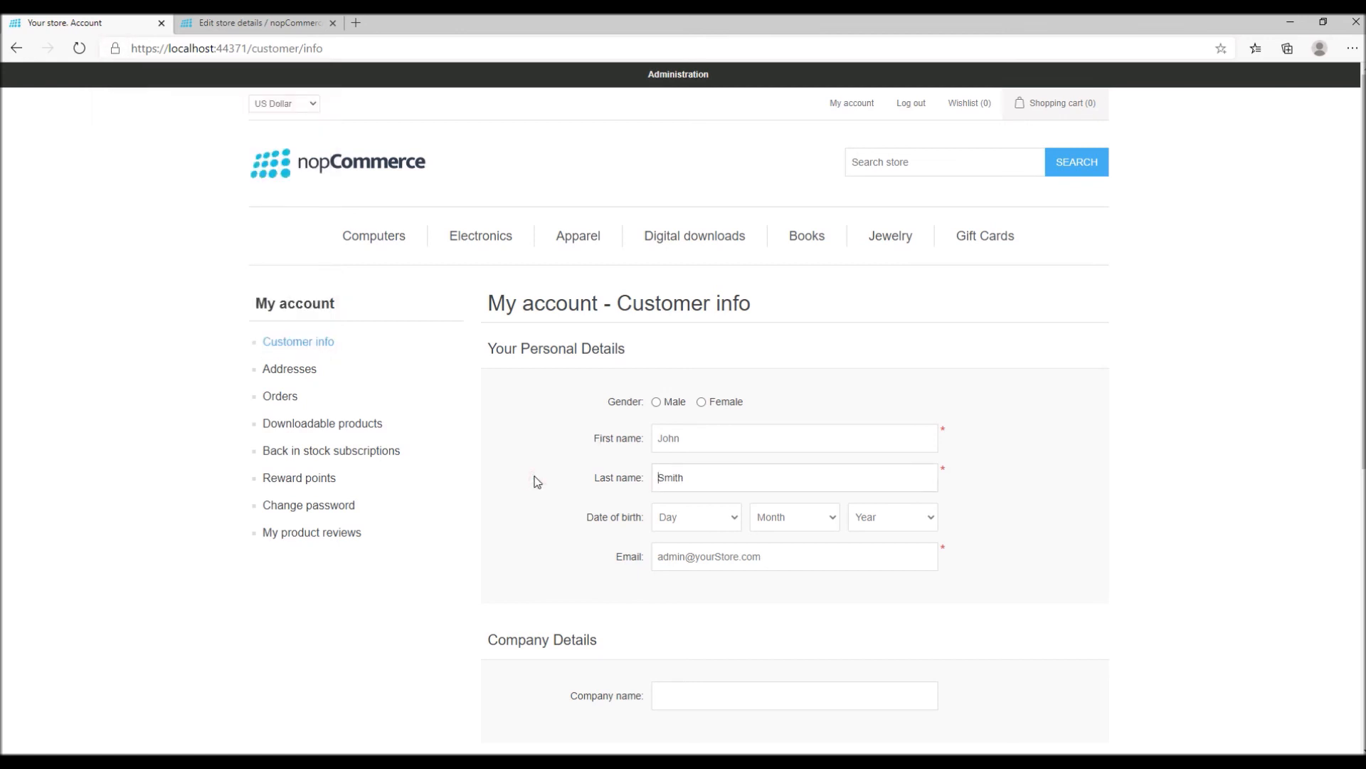